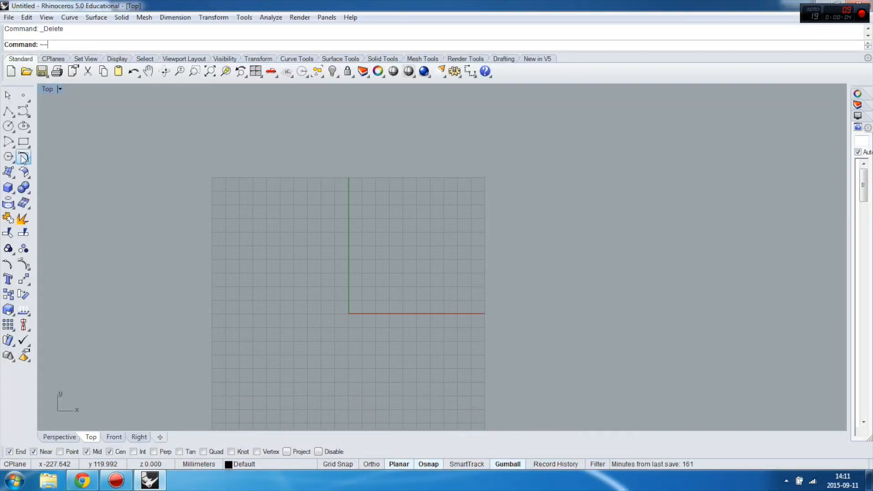
{"action": "mouse_move", "coordinate": [8, 157]}
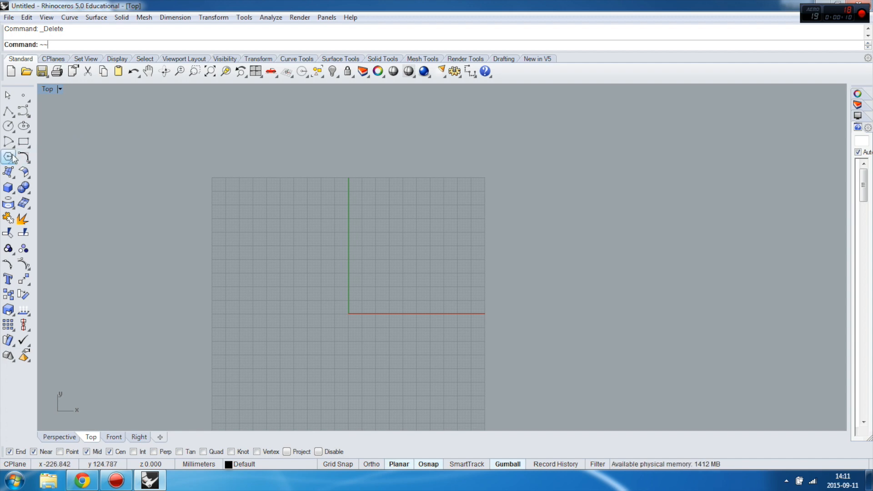
{"action": "mouse_move", "coordinate": [8, 159]}
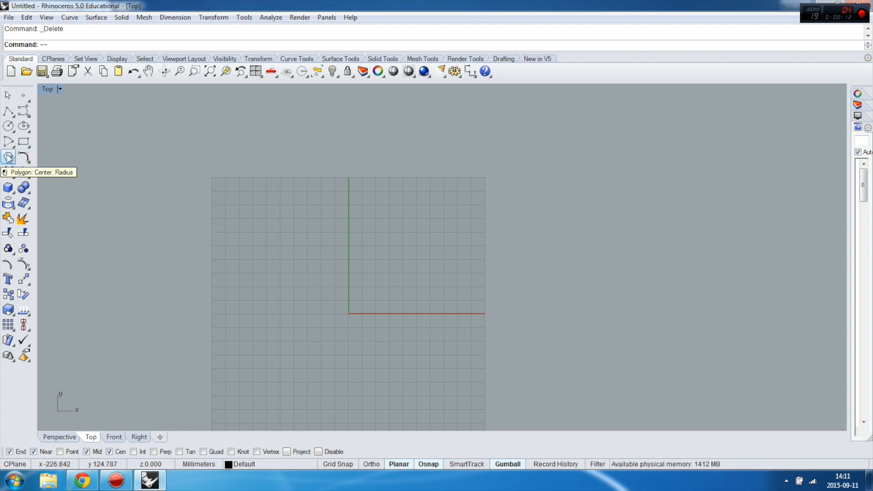
Start the Polygon: Center, Radius command and enter 0 as the pentagon's centre.
{"action": "left_click", "coordinate": [8, 158]}
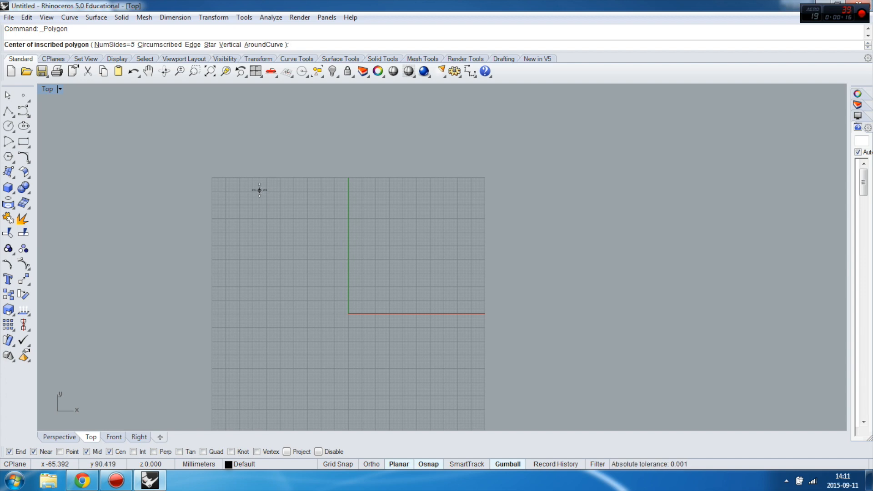
{"action": "mouse_move", "coordinate": [227, 178]}
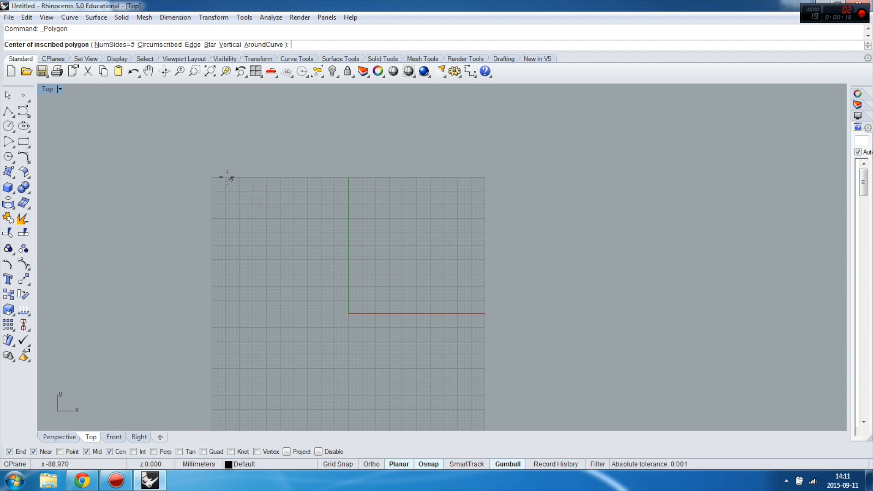
{"action": "mouse_move", "coordinate": [394, 284]}
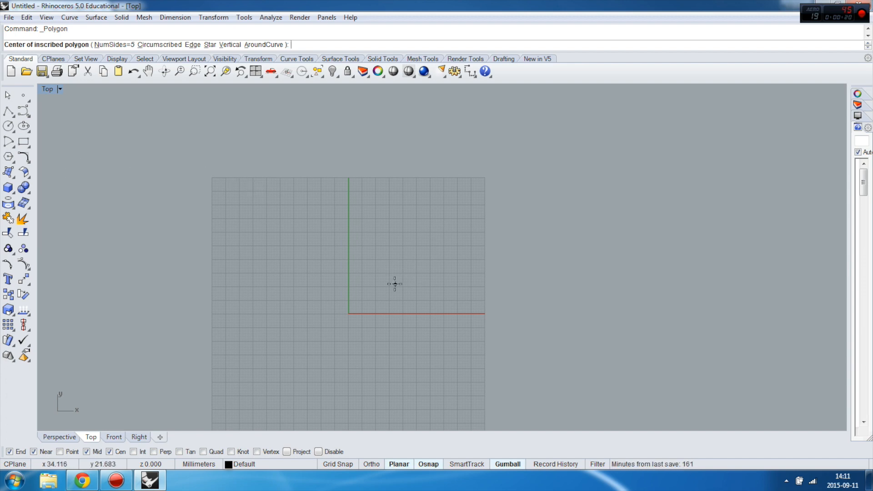
{"action": "type", "text": "0"}
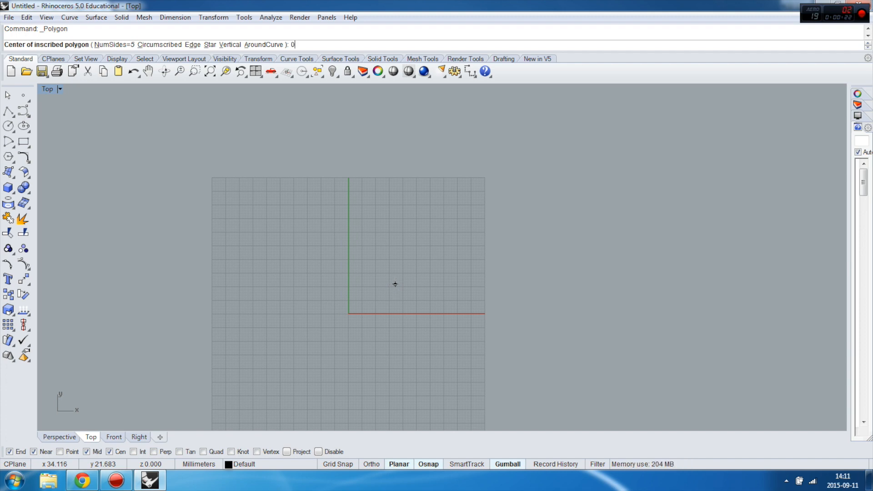
Accept the origin as the pentagon's centre and preview corner positions.
{"action": "left_click", "coordinate": [348, 313]}
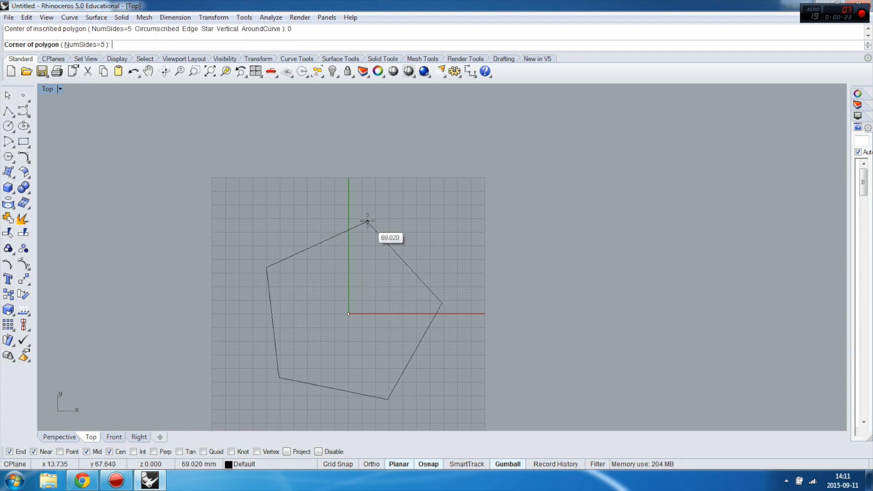
{"action": "mouse_move", "coordinate": [344, 186]}
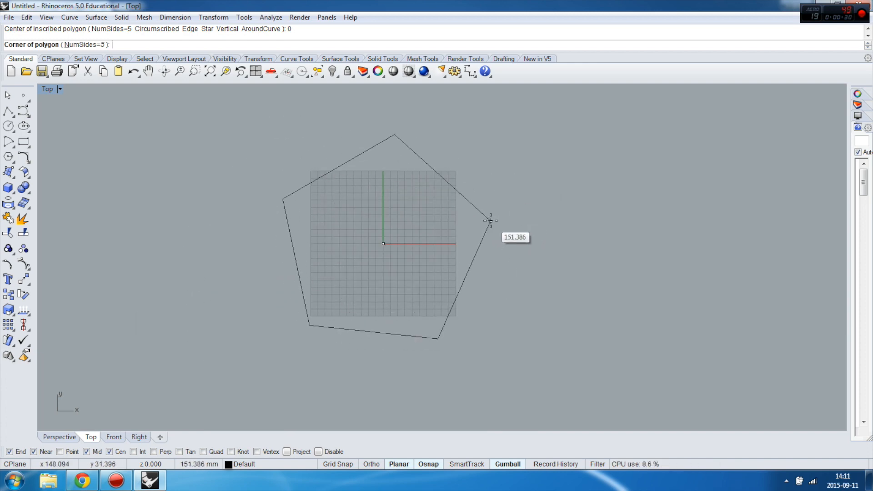
{"action": "mouse_move", "coordinate": [383, 142]}
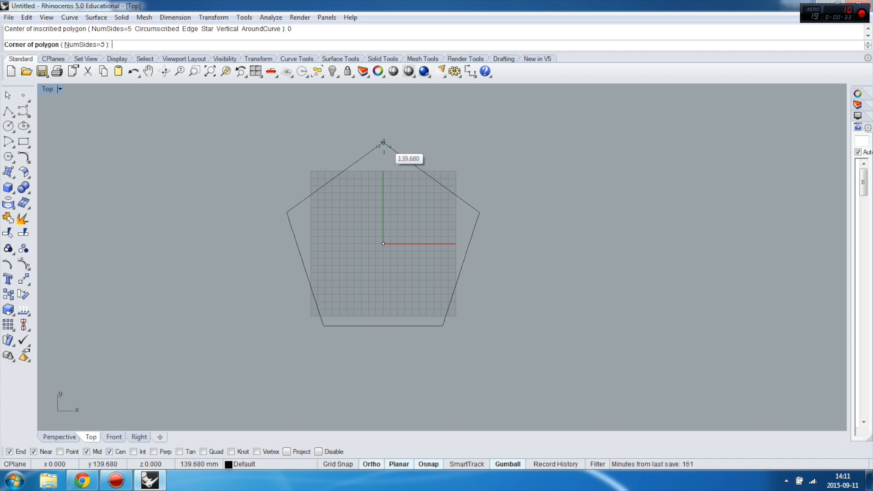
{"action": "mouse_move", "coordinate": [383, 130]}
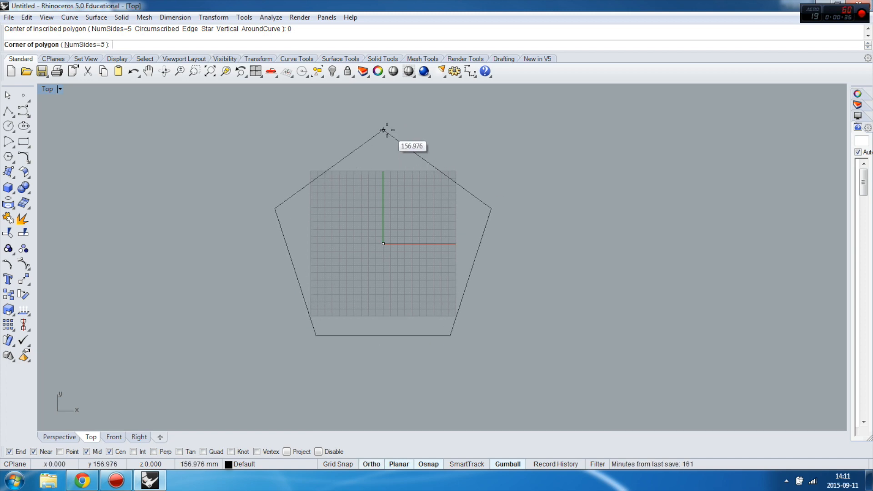
{"action": "mouse_move", "coordinate": [317, 156]}
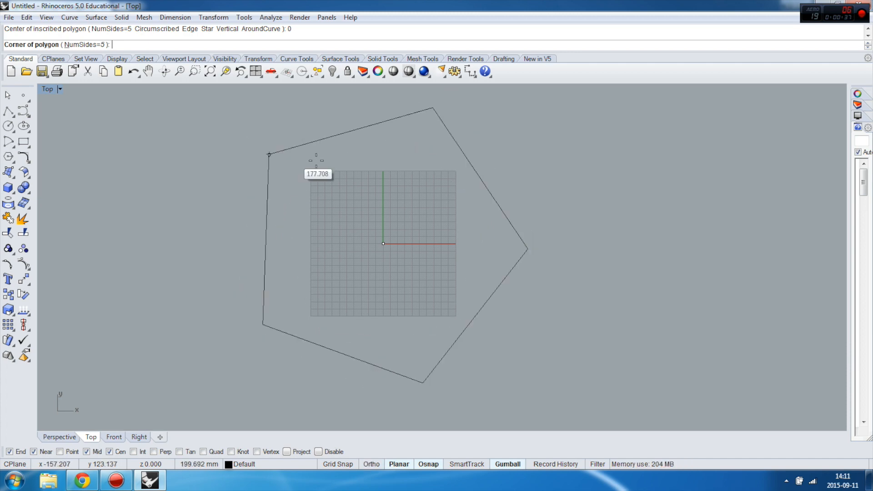
{"action": "mouse_move", "coordinate": [285, 148]}
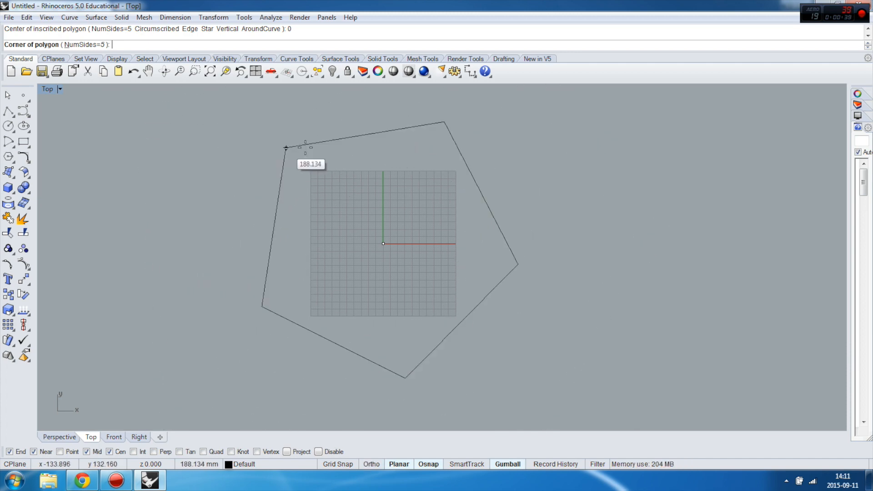
{"action": "mouse_move", "coordinate": [350, 144]}
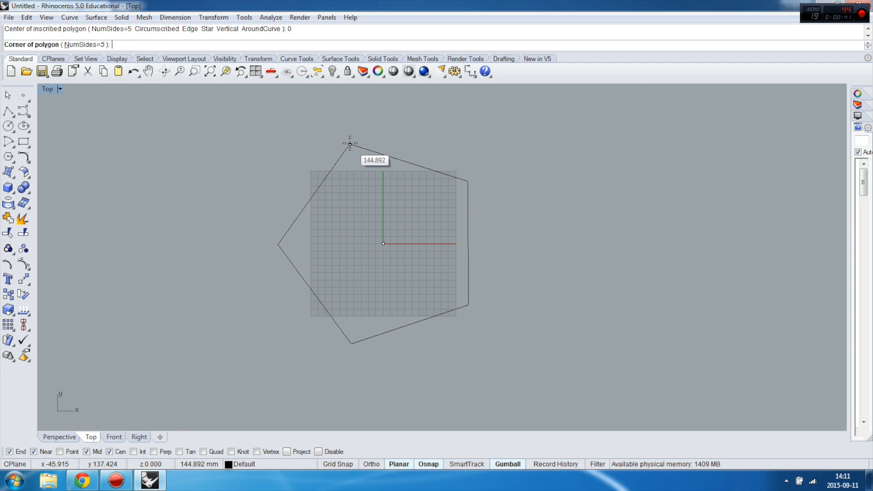
{"action": "mouse_move", "coordinate": [111, 76]}
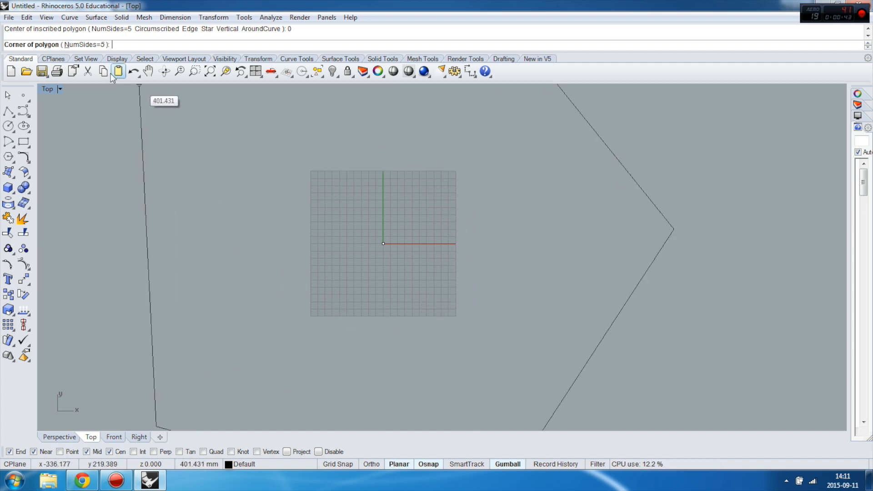
{"action": "mouse_move", "coordinate": [172, 140]}
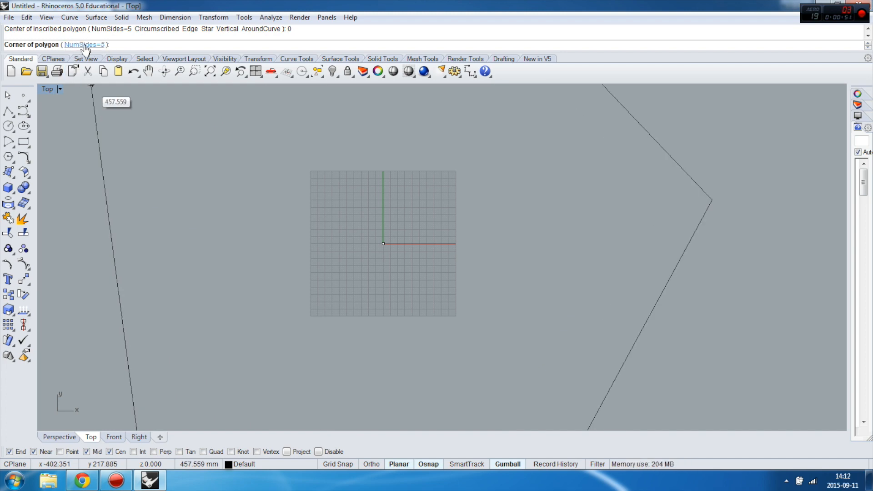
Set NumSides to 10 and then to 3, previewing a triangle around the origin.
{"action": "left_click", "coordinate": [84, 44]}
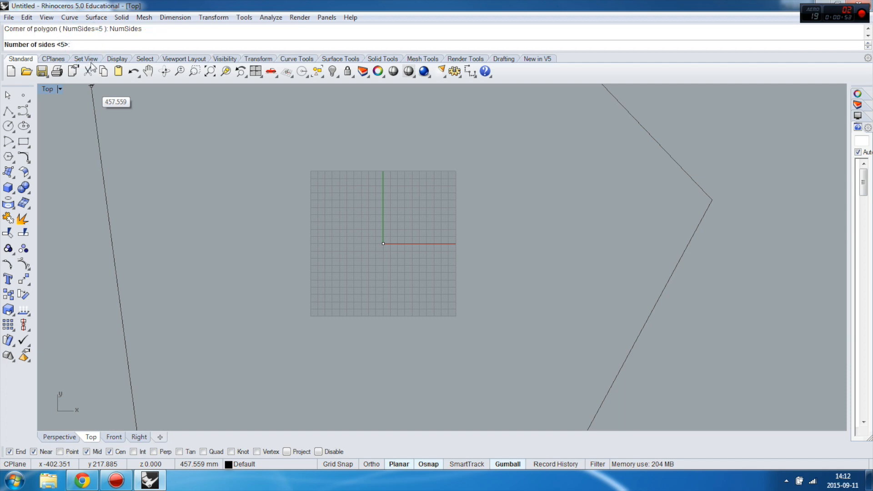
{"action": "type", "text": "1"}
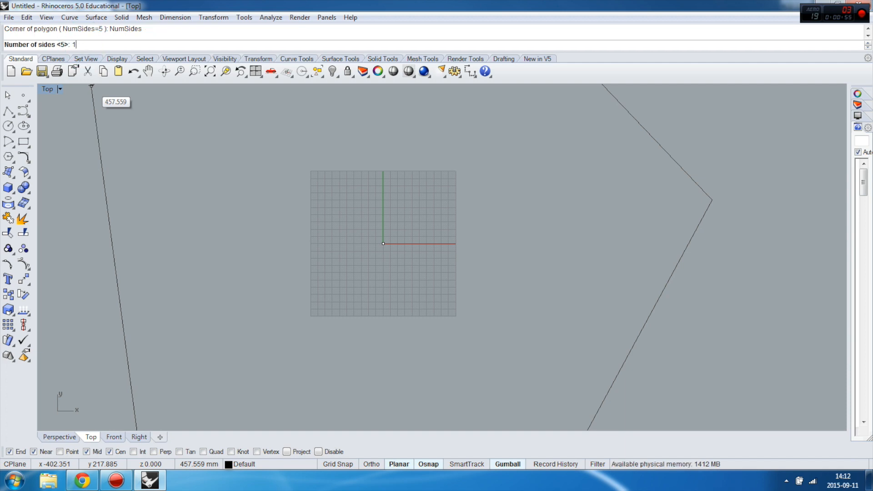
{"action": "type", "text": "10"}
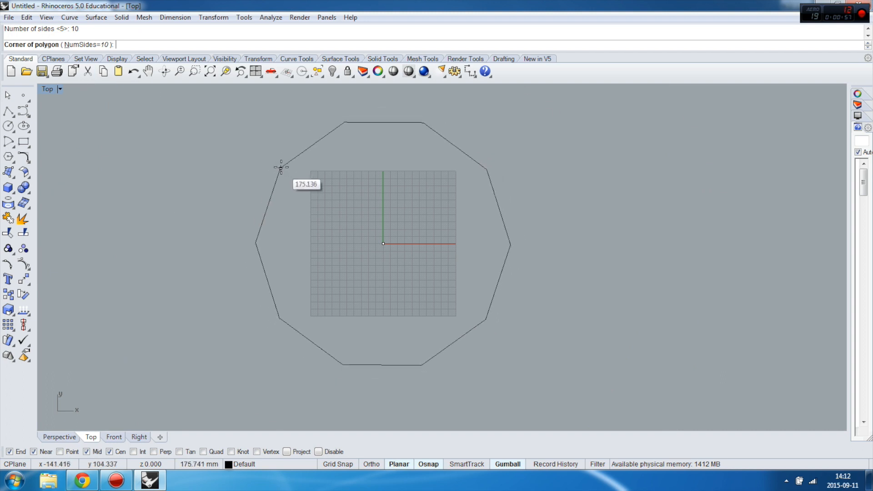
{"action": "mouse_move", "coordinate": [433, 152]}
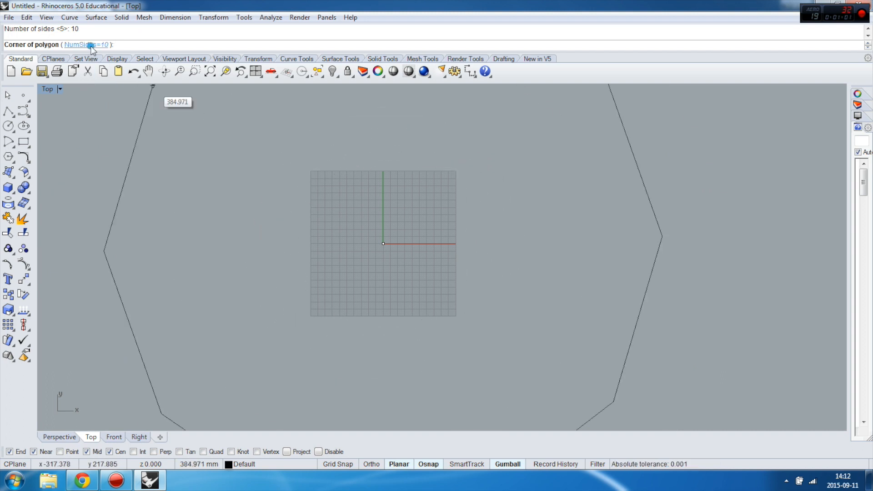
{"action": "left_click", "coordinate": [84, 45]}
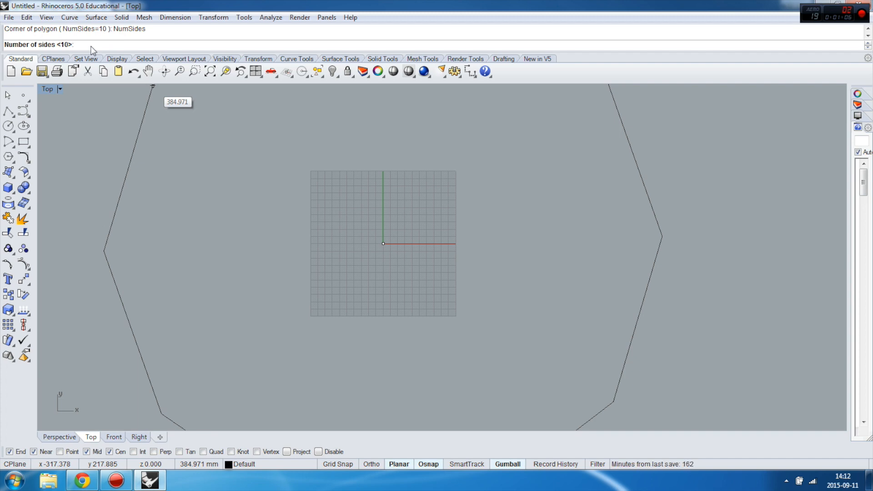
{"action": "type", "text": "3"}
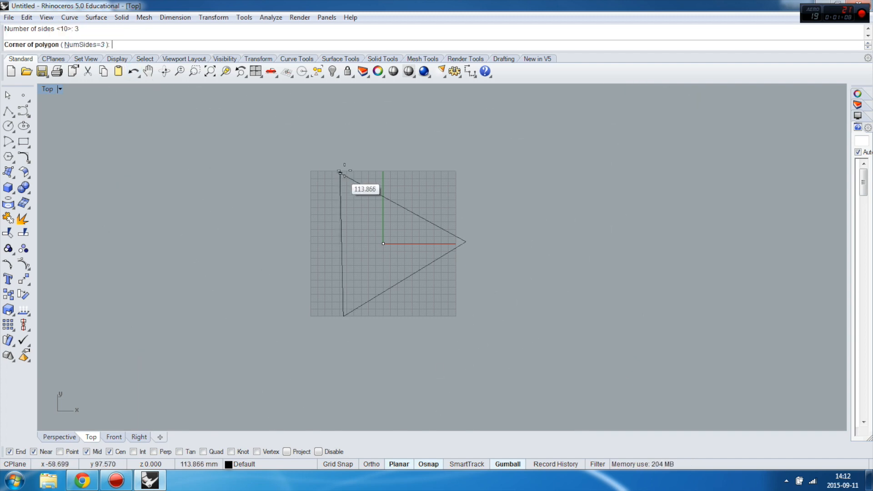
{"action": "mouse_move", "coordinate": [341, 152]}
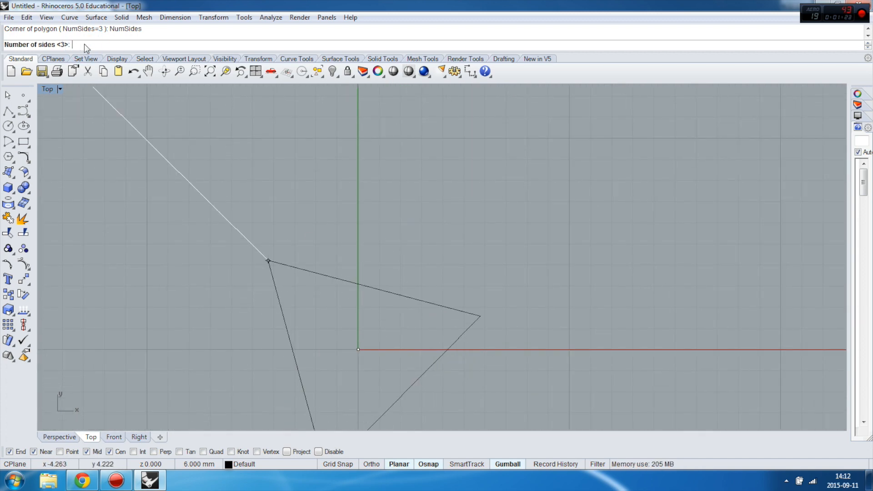
Set NumSides to 6 and place the hexagon's corner 10 mm above the origin.
{"action": "type", "text": "6"}
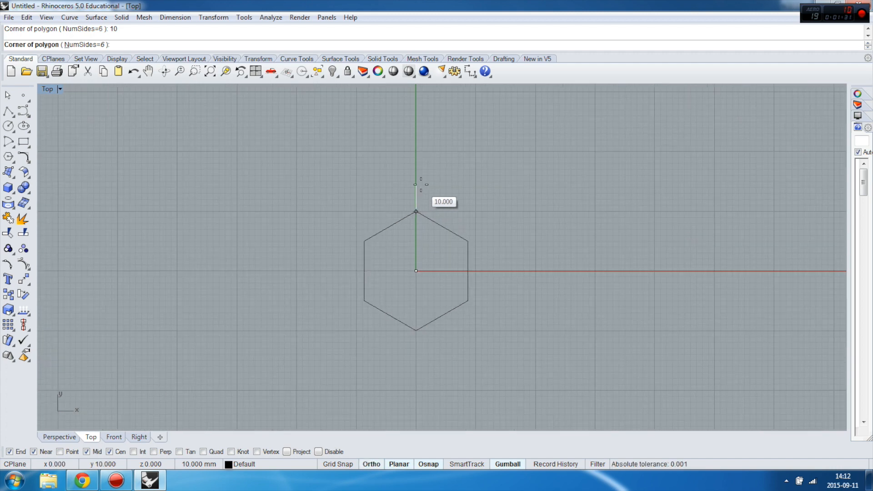
{"action": "left_click", "coordinate": [416, 212]}
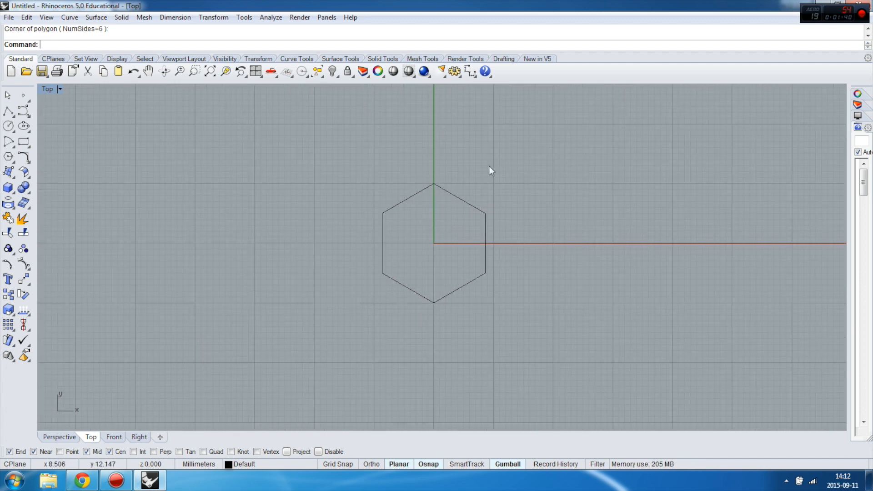
{"action": "mouse_move", "coordinate": [381, 279]}
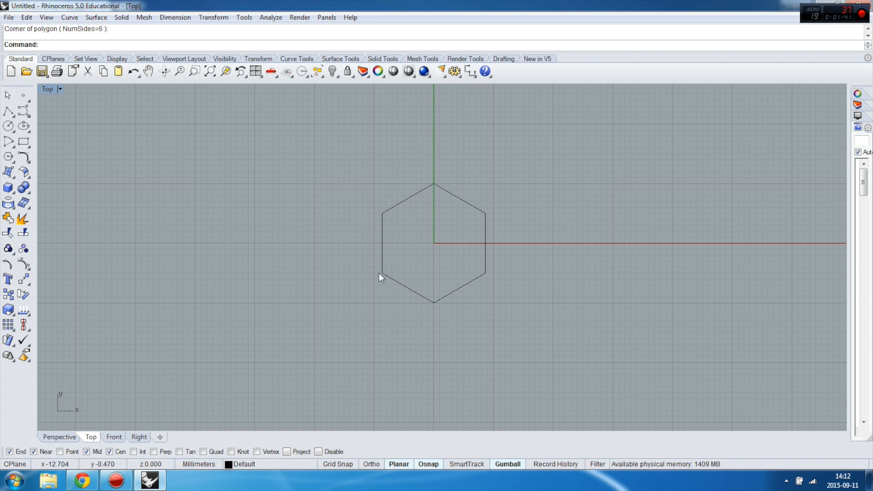
{"action": "mouse_move", "coordinate": [16, 162]}
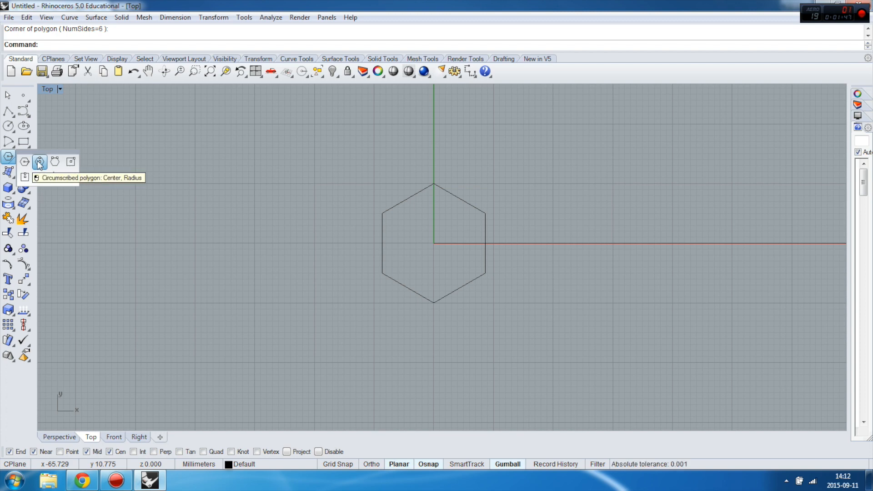
Draw a circumscribed pentagon centred left of the hexagon, sized 40 to an edge midpoint.
{"action": "left_click", "coordinate": [39, 162]}
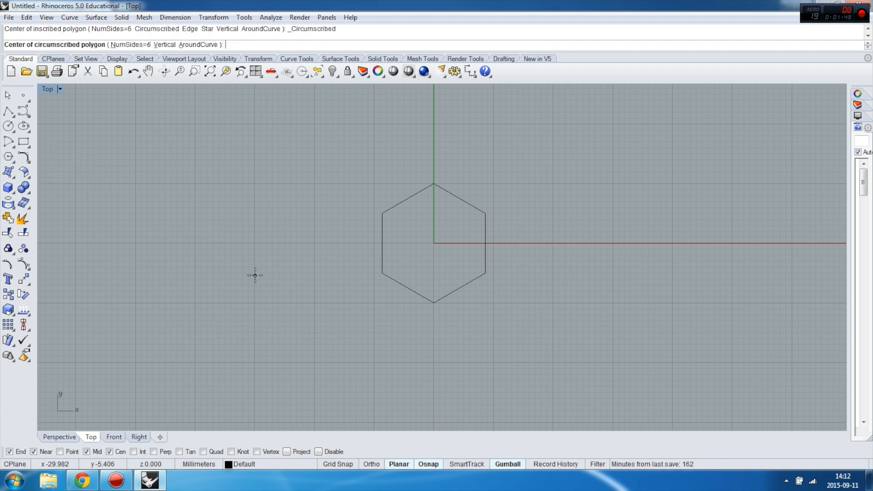
{"action": "left_click", "coordinate": [216, 249]}
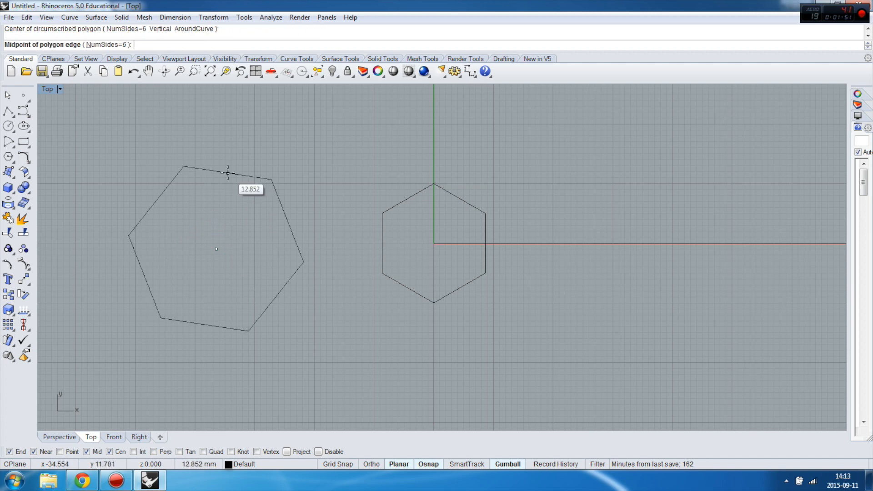
{"action": "mouse_move", "coordinate": [216, 142]}
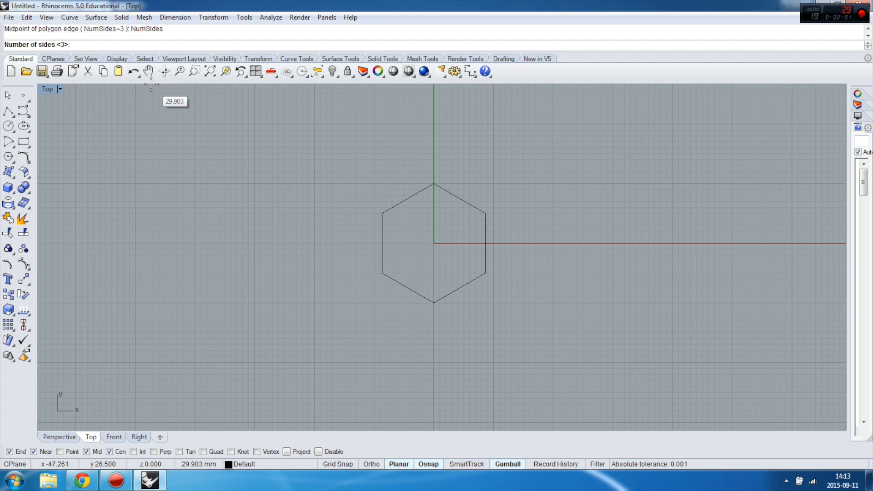
{"action": "type", "text": "40"}
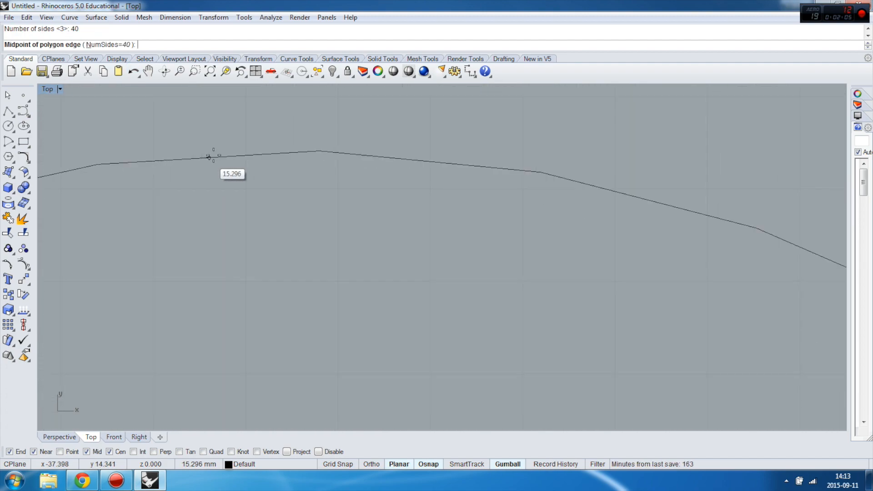
{"action": "mouse_move", "coordinate": [261, 152]}
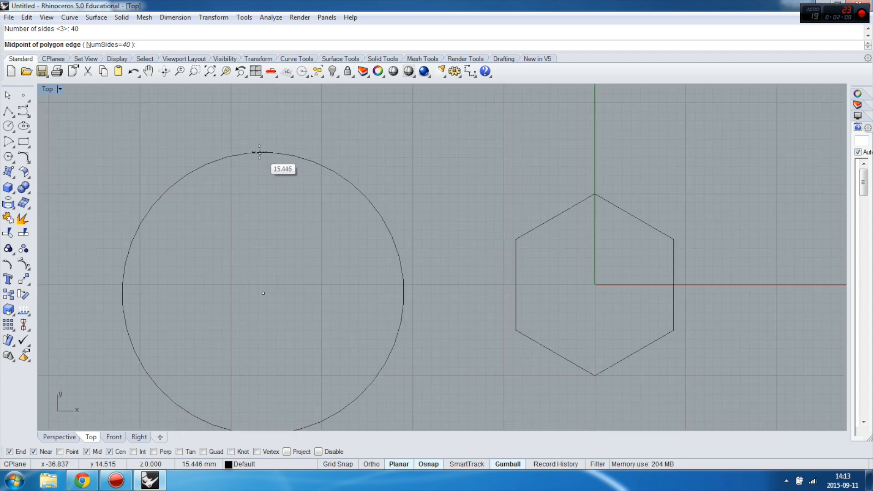
{"action": "type", "text": "5"}
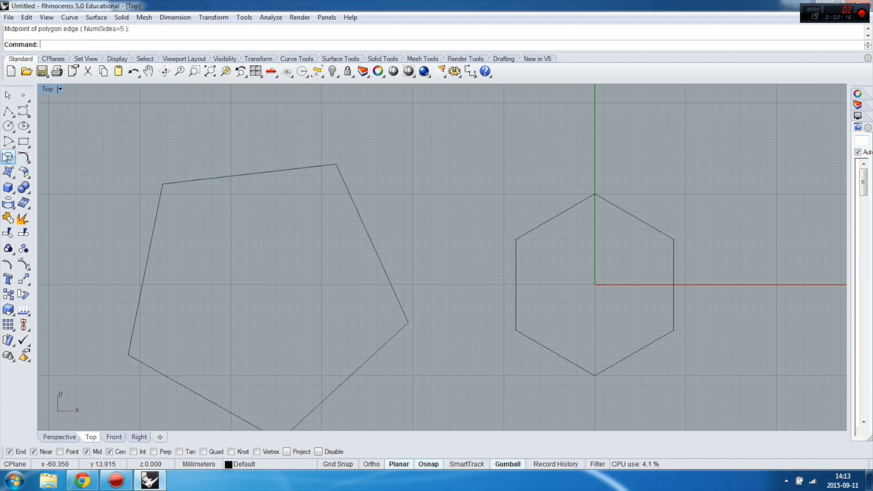
Draw an edge-defined pentagon, then rerun Polygon: Edge with NumSides 3 for a triangle.
{"action": "left_click", "coordinate": [8, 158]}
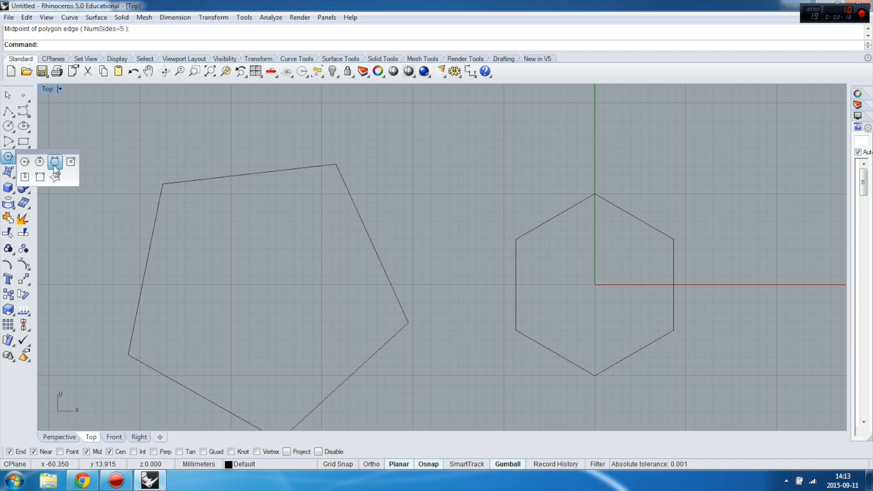
{"action": "left_click", "coordinate": [55, 162]}
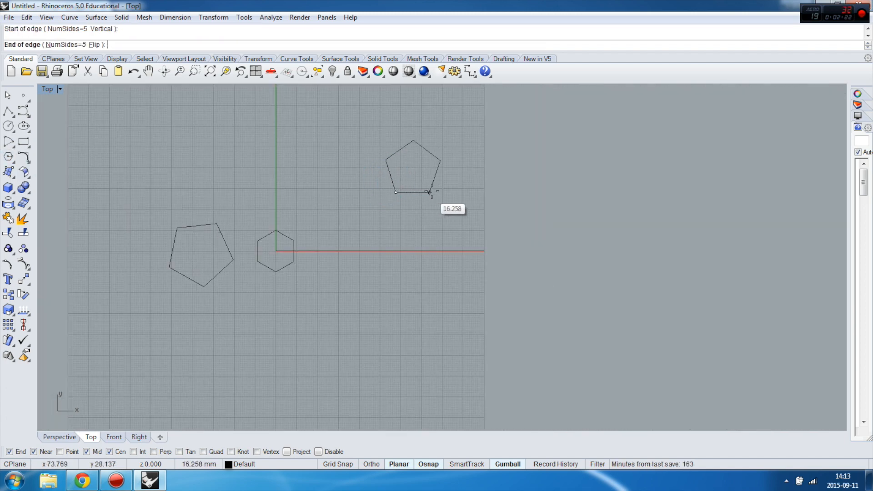
{"action": "mouse_move", "coordinate": [438, 194]}
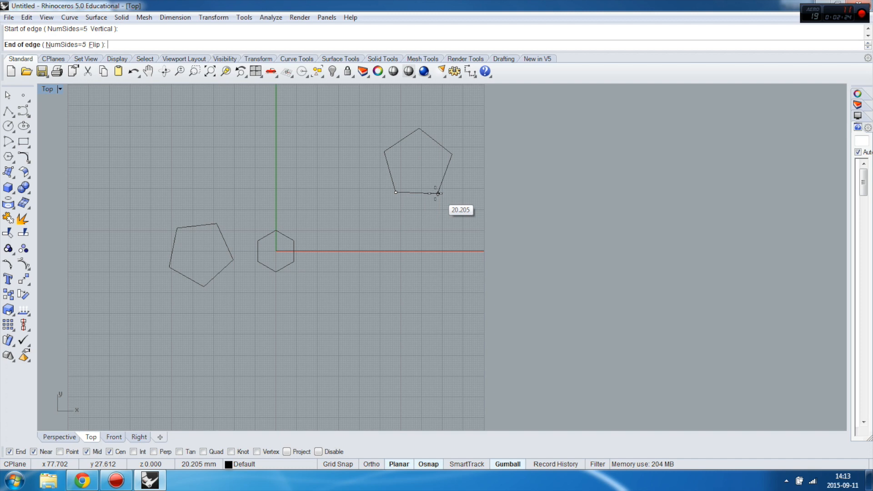
{"action": "mouse_move", "coordinate": [427, 190]}
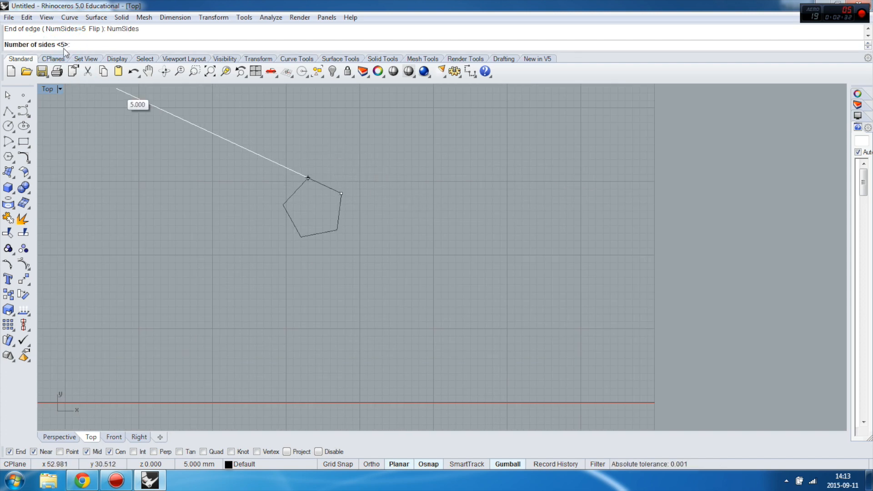
{"action": "type", "text": "3"}
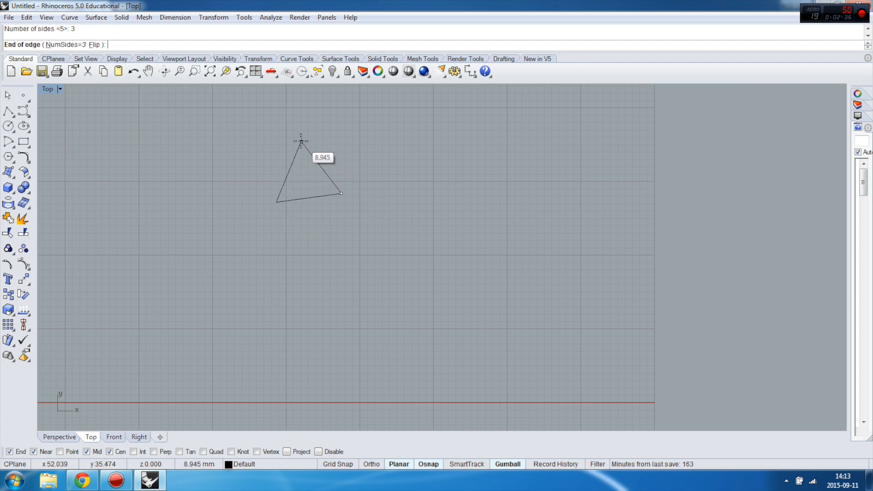
{"action": "mouse_move", "coordinate": [304, 130]}
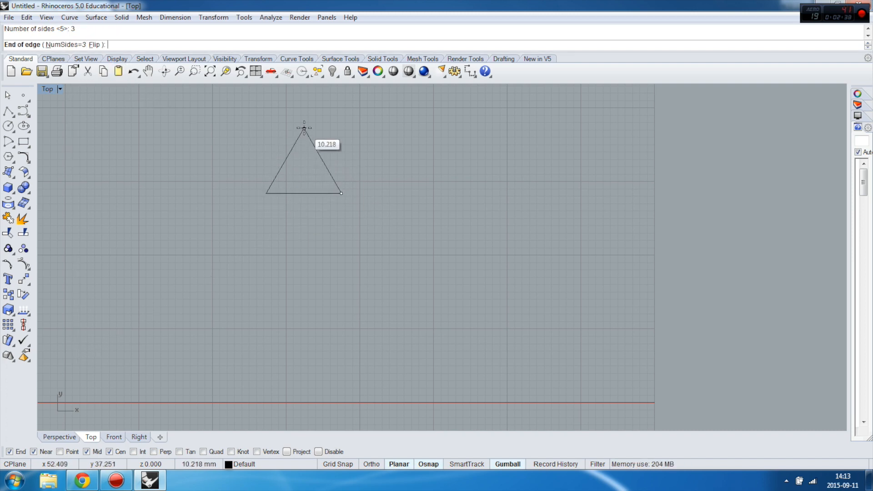
{"action": "mouse_move", "coordinate": [309, 135]}
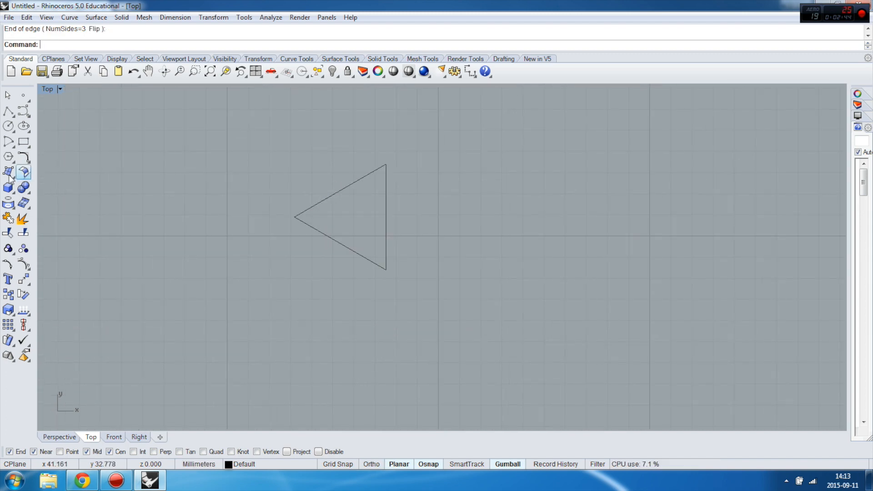
Start Polygon: Star and lay out a five-pointed star left of the triangle.
{"action": "left_click", "coordinate": [8, 172]}
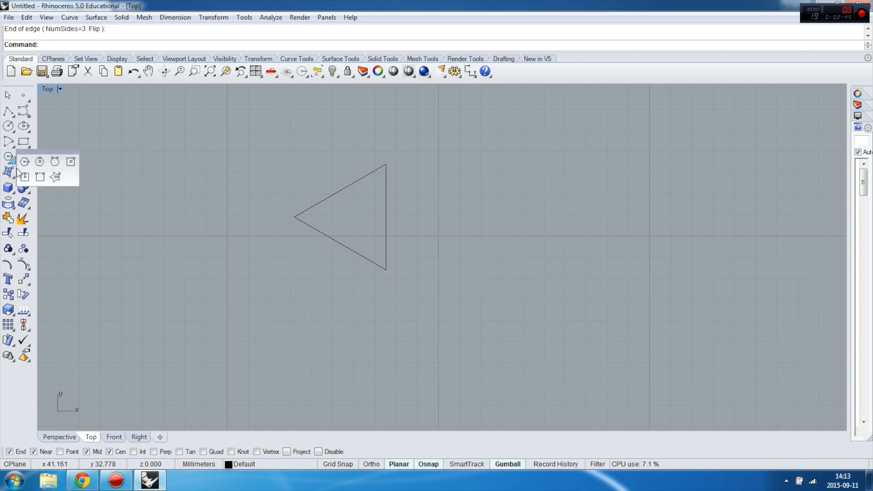
{"action": "mouse_move", "coordinate": [71, 161]}
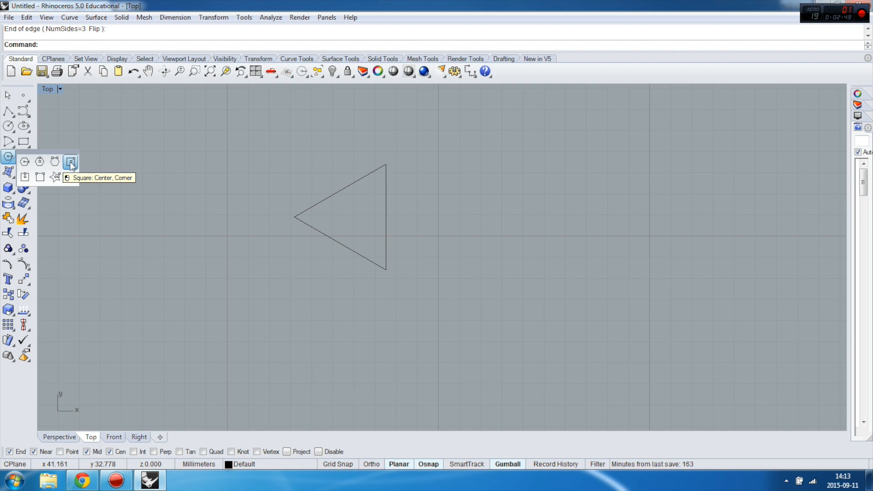
{"action": "mouse_move", "coordinate": [39, 177]}
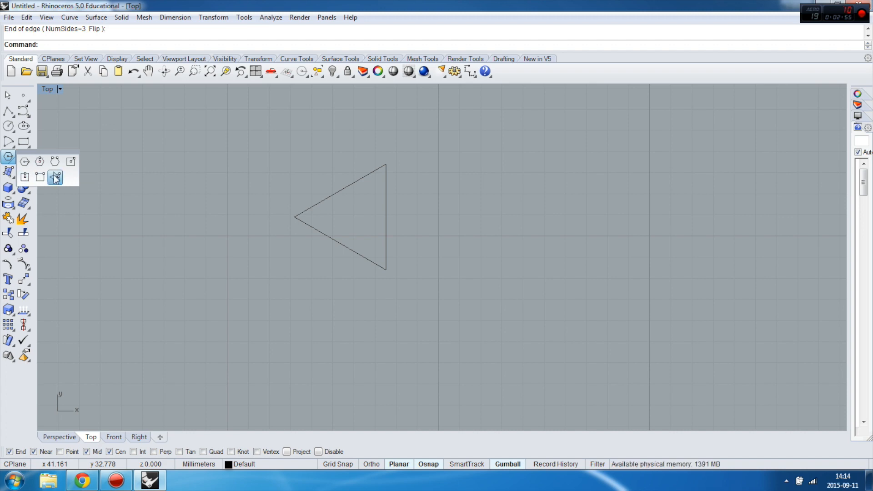
{"action": "left_click", "coordinate": [55, 176]}
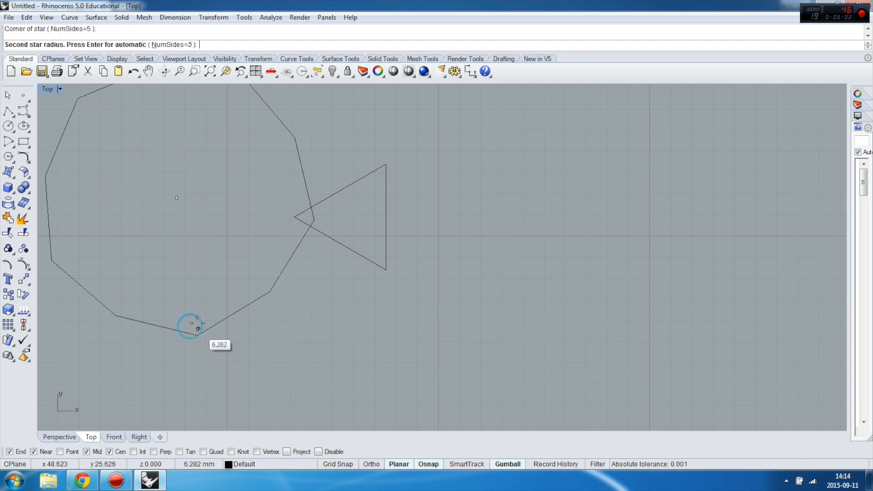
{"action": "mouse_move", "coordinate": [179, 228]}
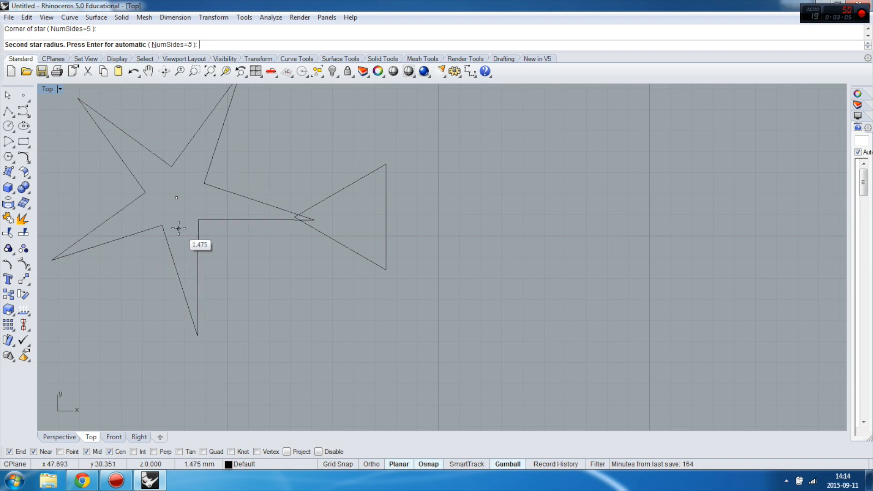
{"action": "mouse_move", "coordinate": [174, 229]}
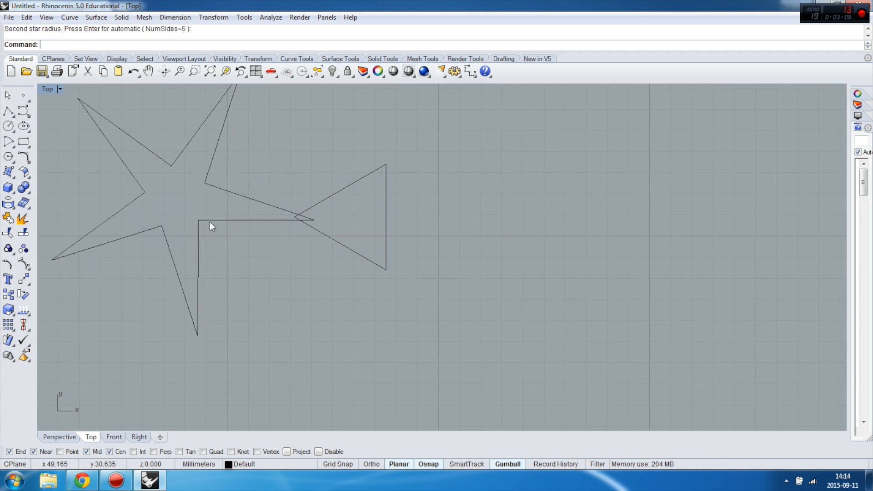
Rerun Polygon: Star with NumSides 3 for a three-pointed star right of the triangle.
{"action": "left_click", "coordinate": [134, 210]}
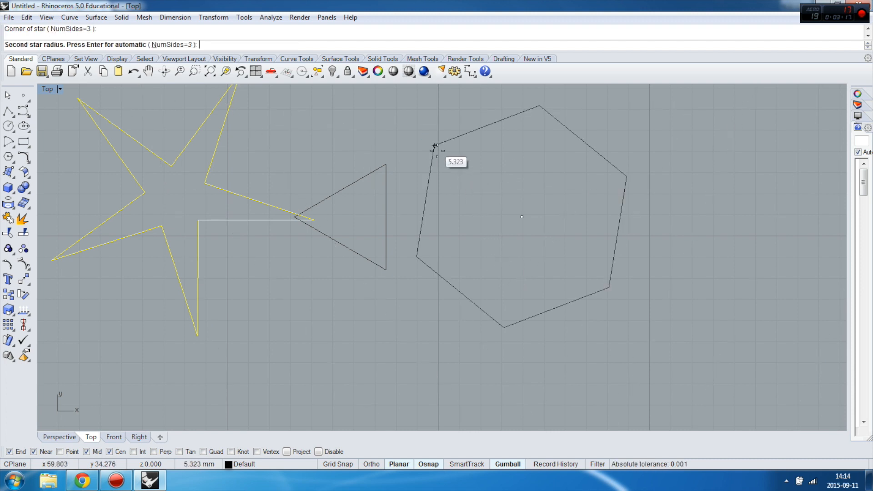
{"action": "mouse_move", "coordinate": [499, 227]}
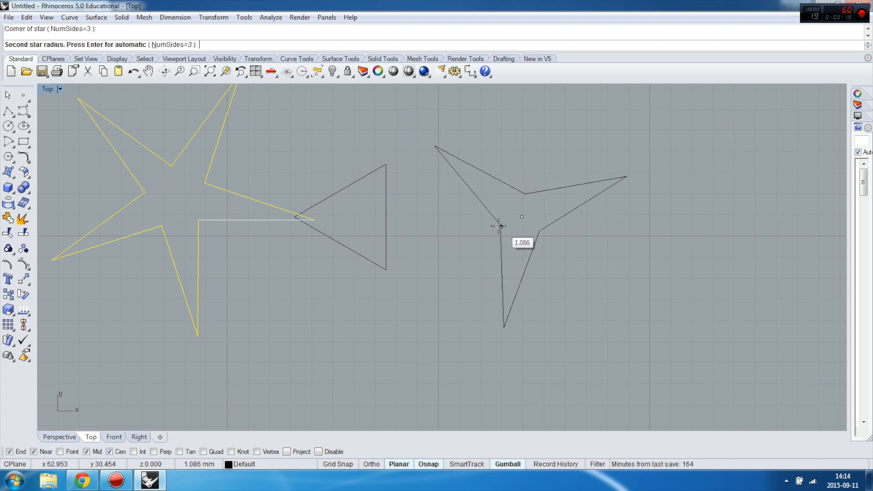
{"action": "mouse_move", "coordinate": [512, 202]}
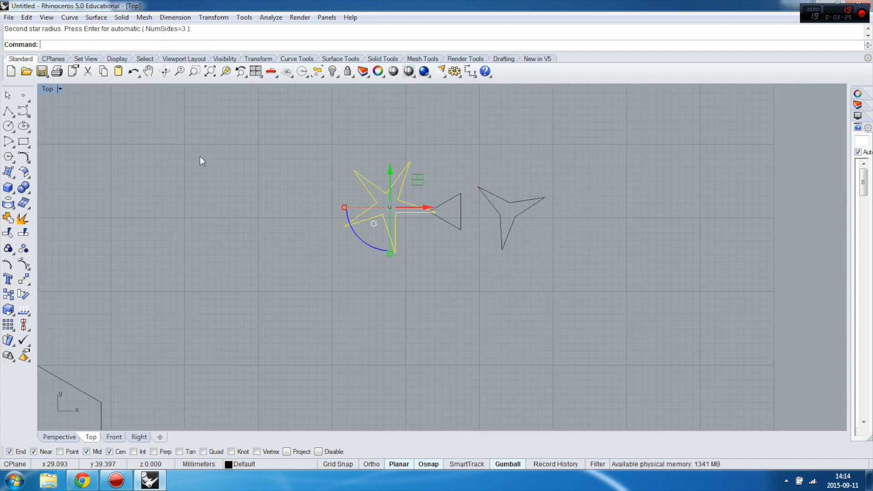
{"action": "mouse_move", "coordinate": [344, 185]}
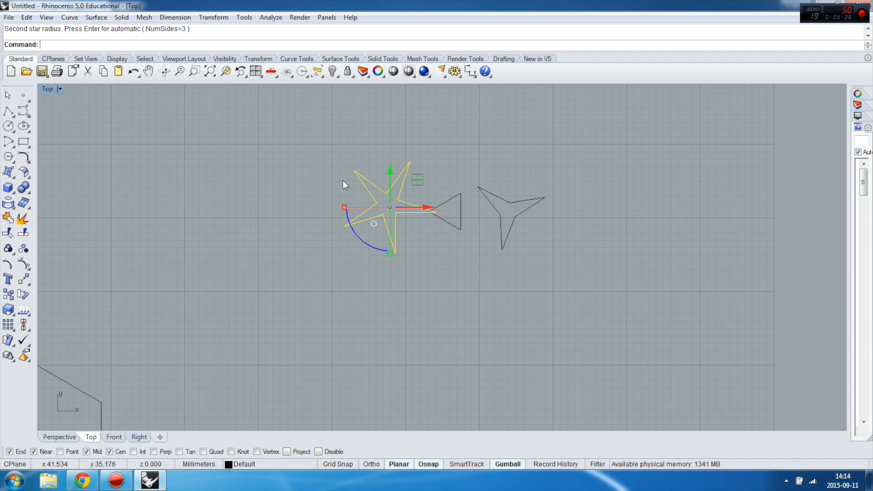